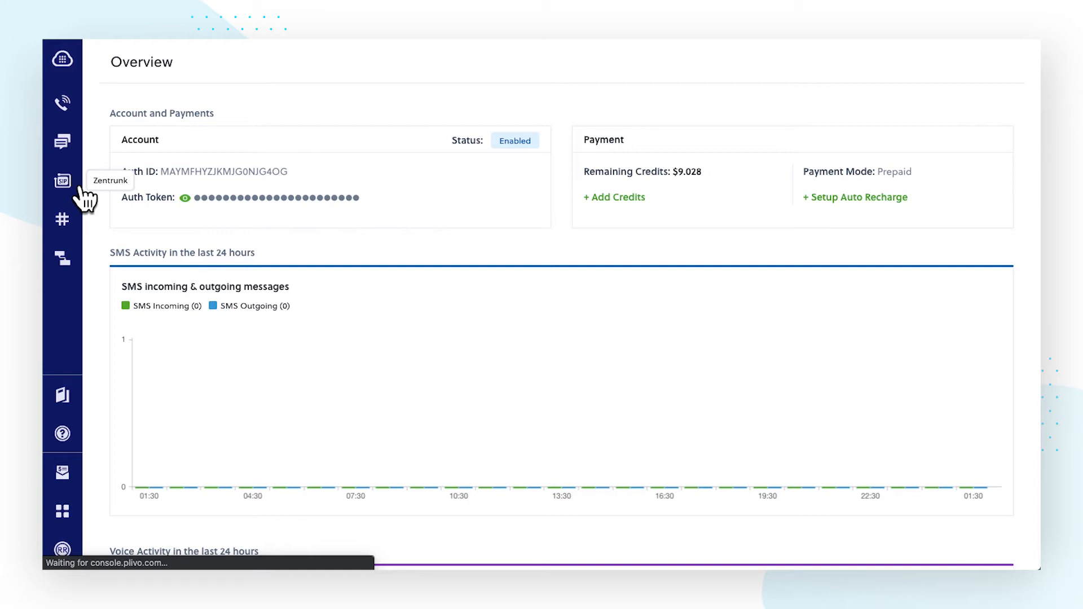
Step: Go to the Zentrunk outbound trunks list, which is currently empty
{"action": "left_click", "coordinate": [62, 181]}
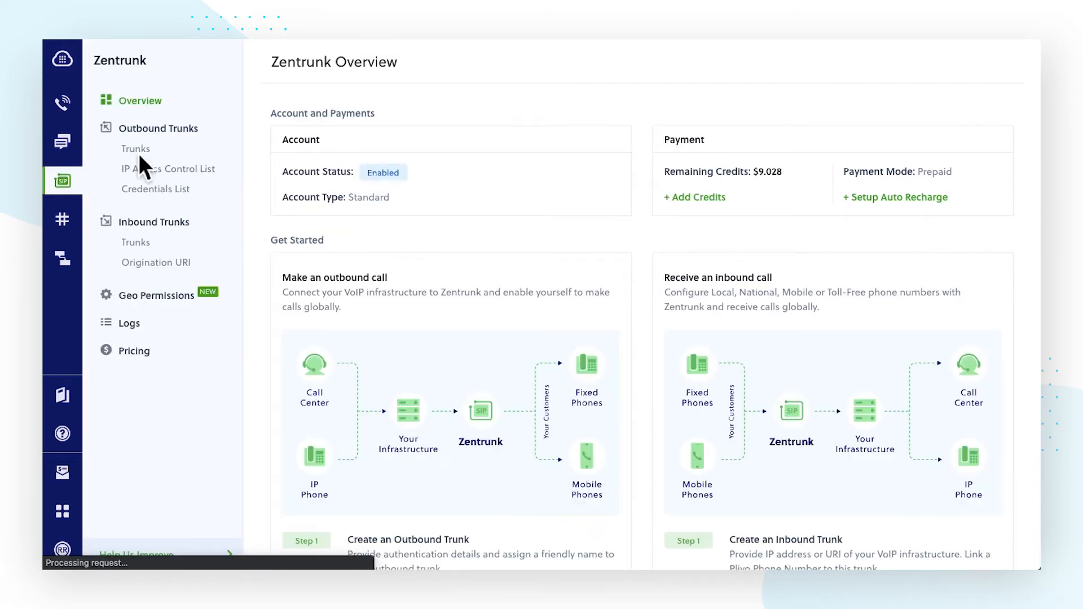
{"action": "left_click", "coordinate": [137, 149]}
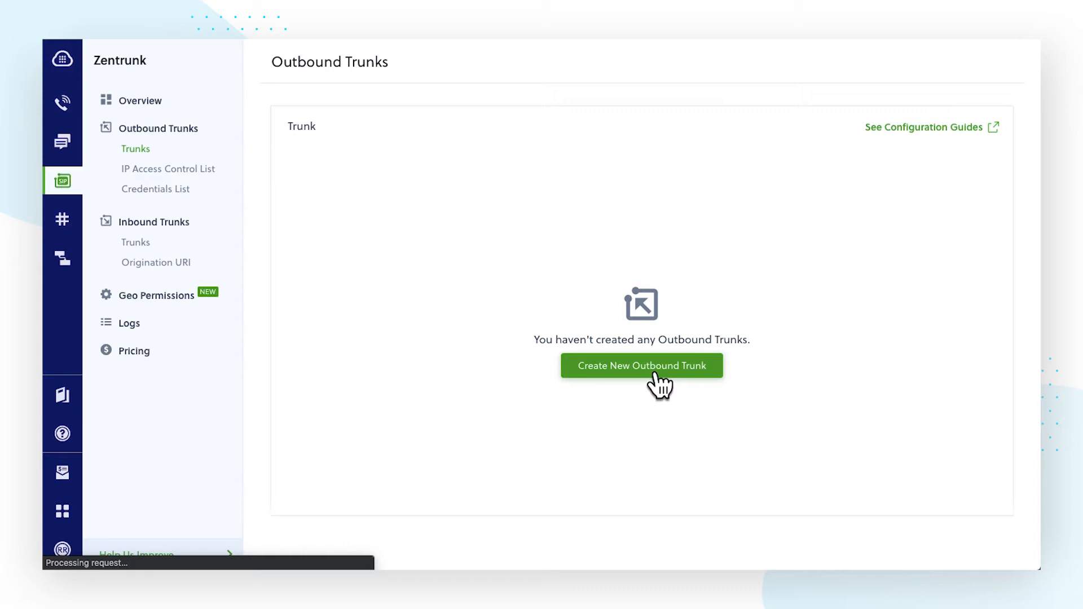
Step: Begin a new outbound trunk and name it 'Plivo Termination'
{"action": "left_click", "coordinate": [641, 365]}
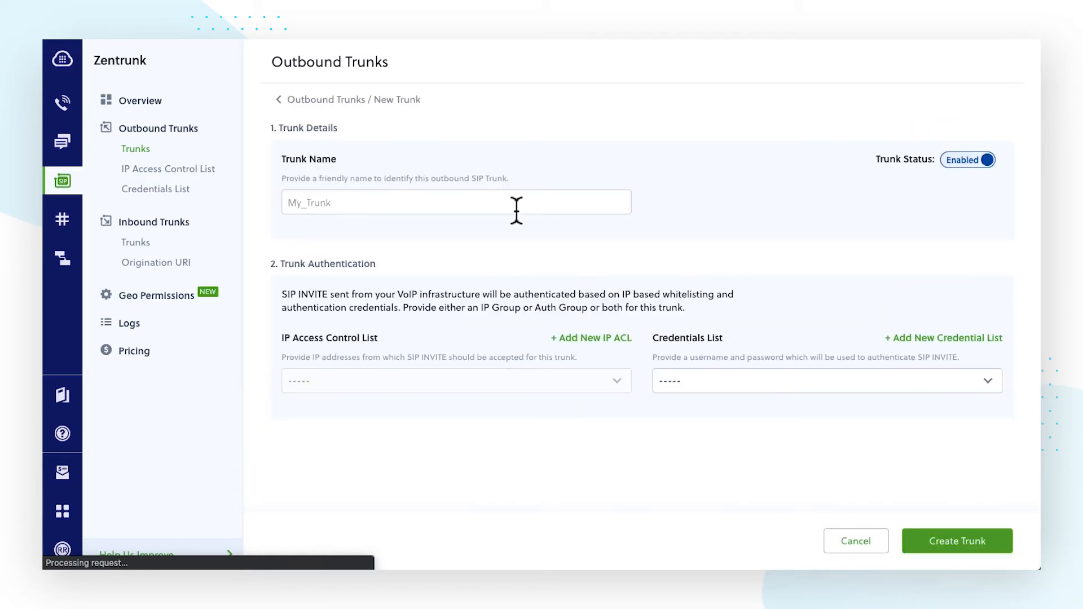
{"action": "type", "text": "Plivo"}
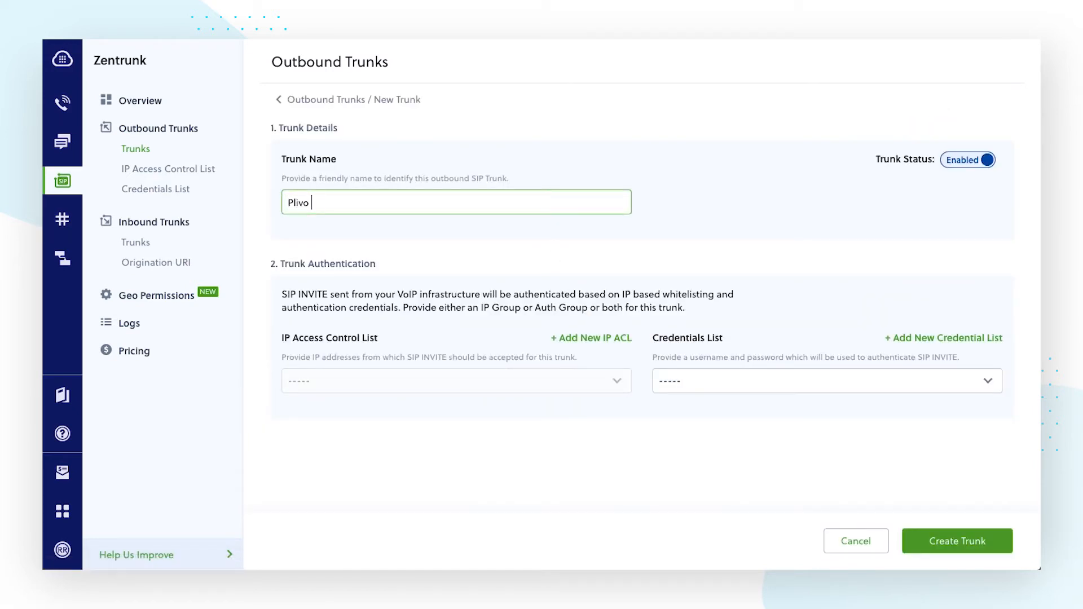
{"action": "type", "text": "Termina"}
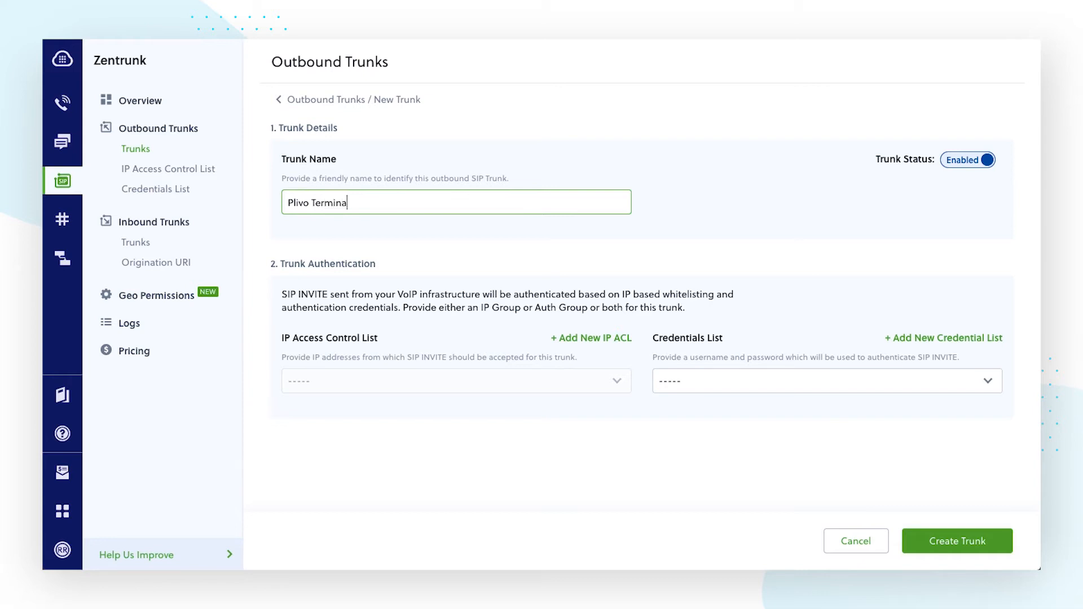
{"action": "type", "text": "tion"}
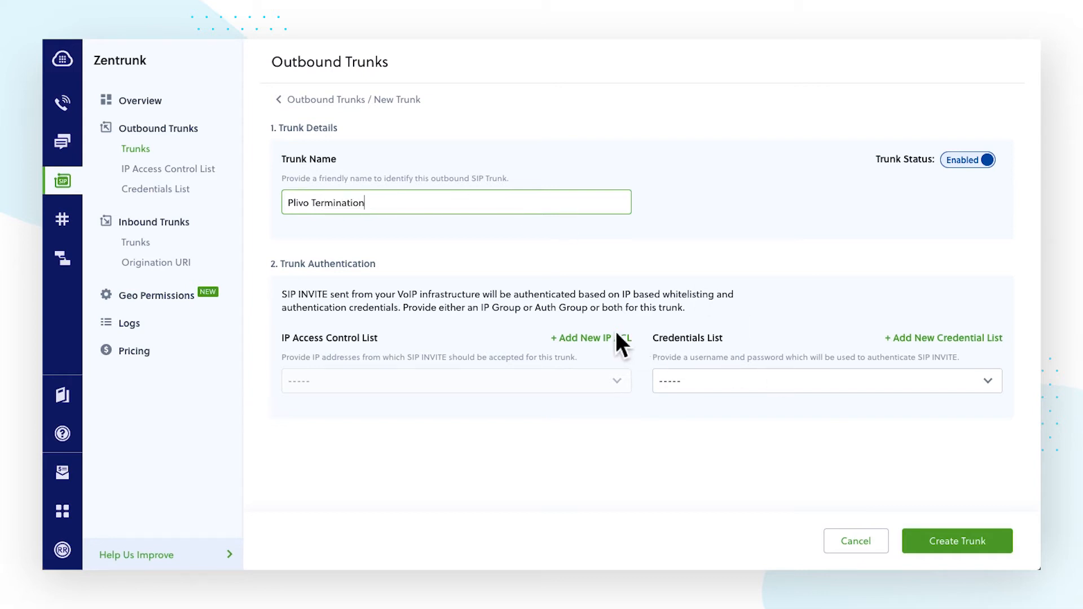
{"action": "mouse_move", "coordinate": [638, 352]}
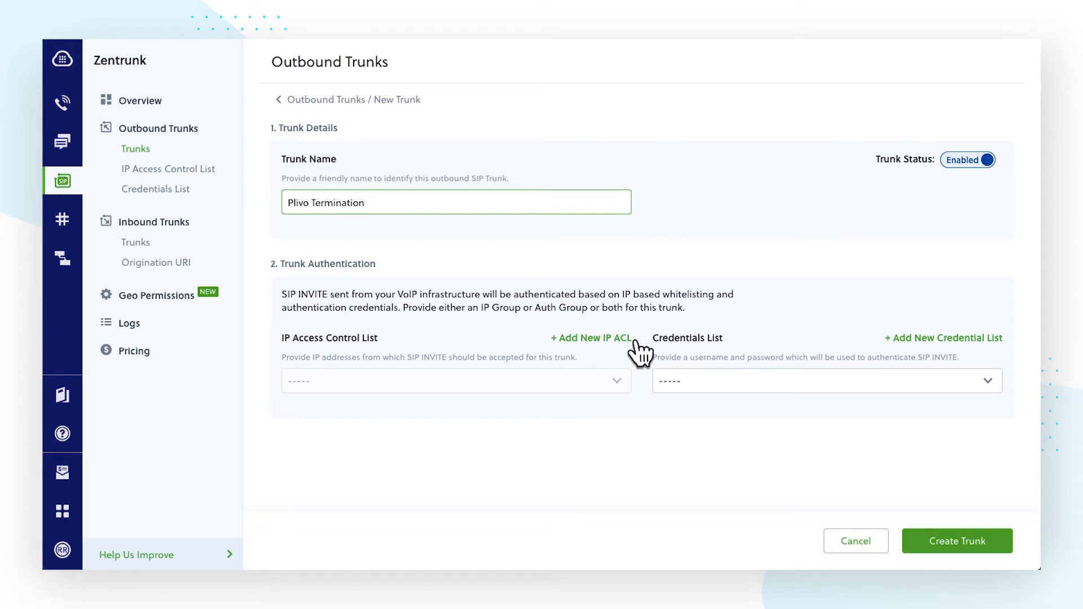
Step: Begin a new IP ACL for the trunk and name it 'Plivo Termination'
{"action": "left_click", "coordinate": [588, 338]}
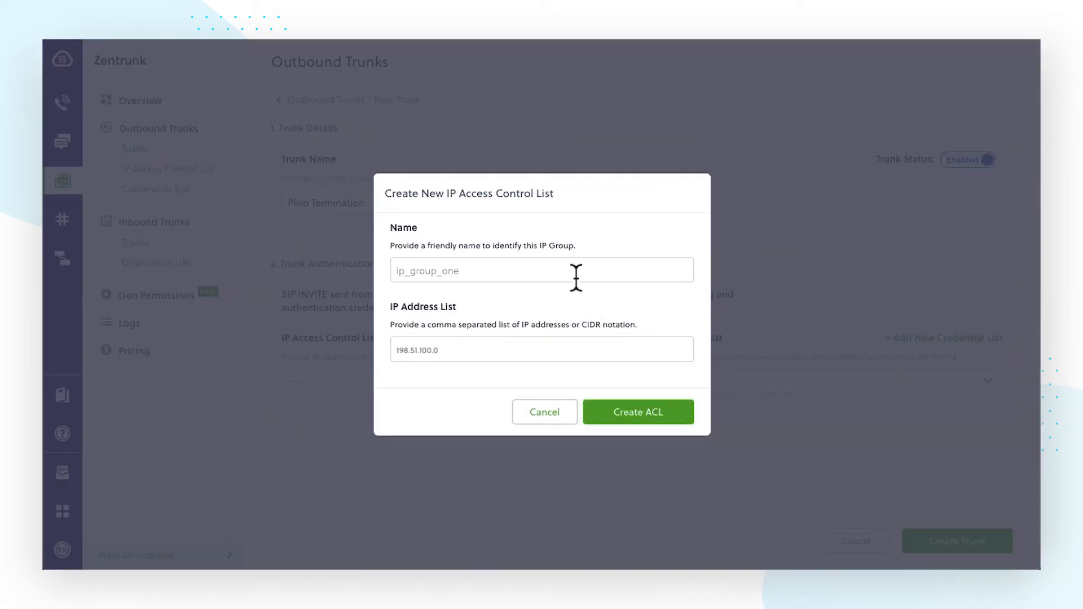
{"action": "type", "text": "Plivo T"}
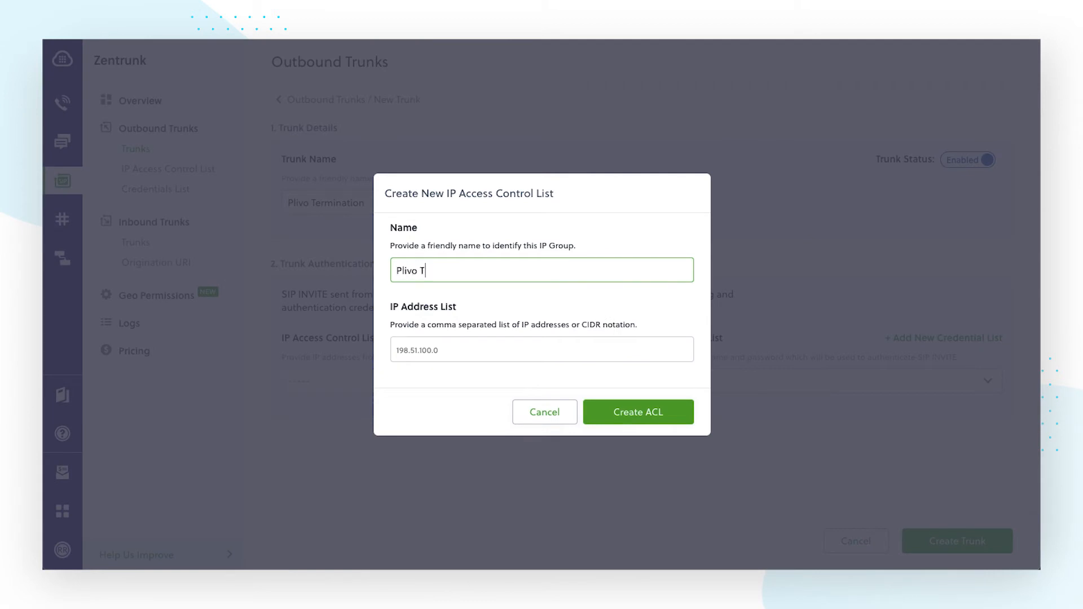
{"action": "type", "text": "erminat"}
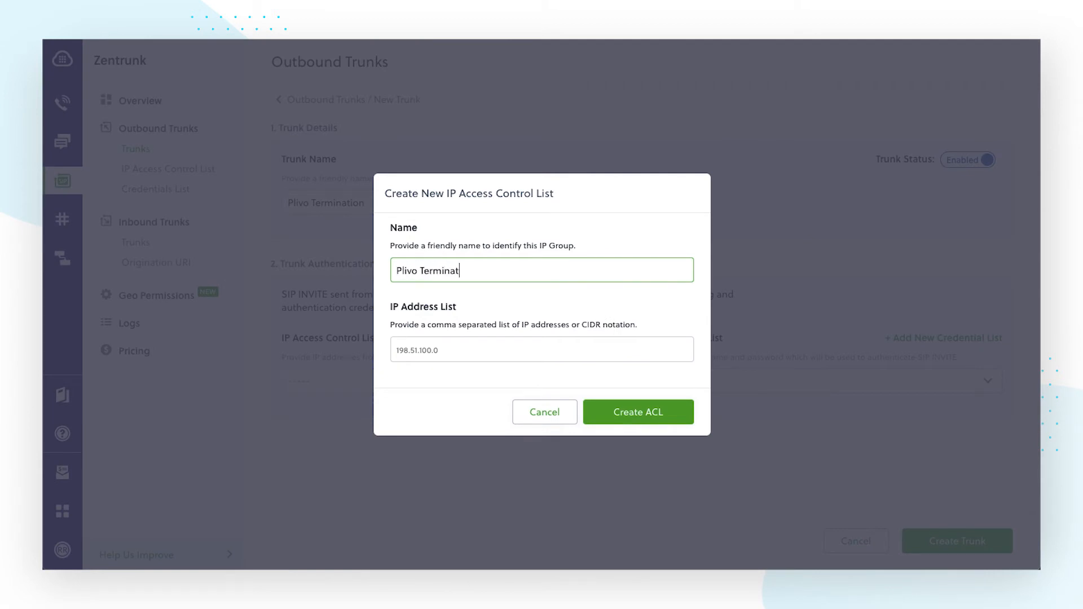
{"action": "type", "text": "ion"}
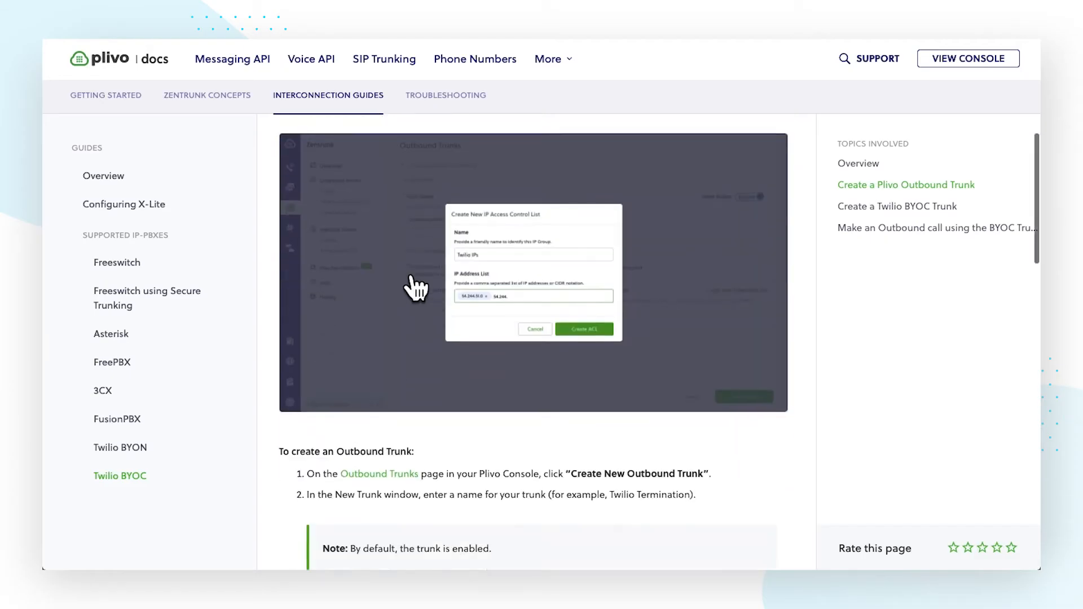
Step: Copy the Twilio IP addresses 54.244.51.0 through 54.244.51.3 from the BYOC guide
{"action": "scroll", "scroll_direction": "down", "scroll_amount": 3}
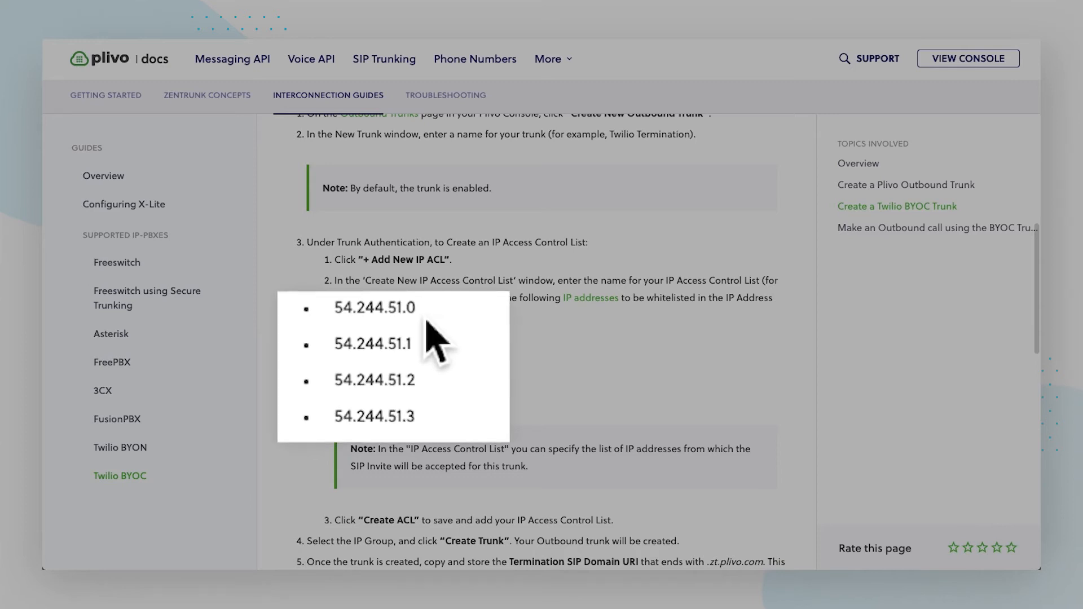
{"action": "double_click", "coordinate": [381, 353]}
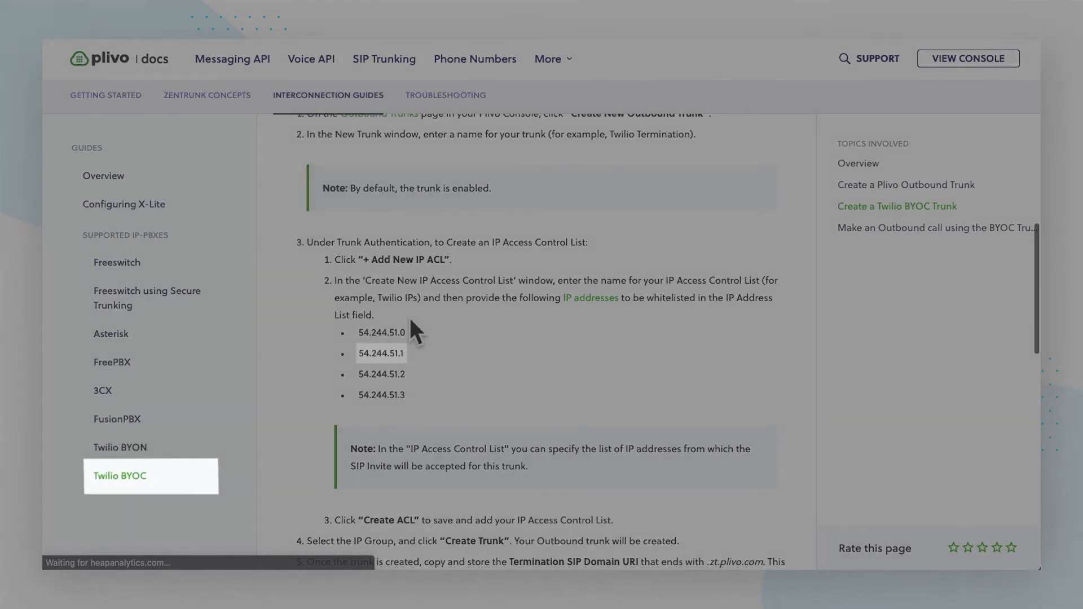
{"action": "double_click", "coordinate": [380, 353]}
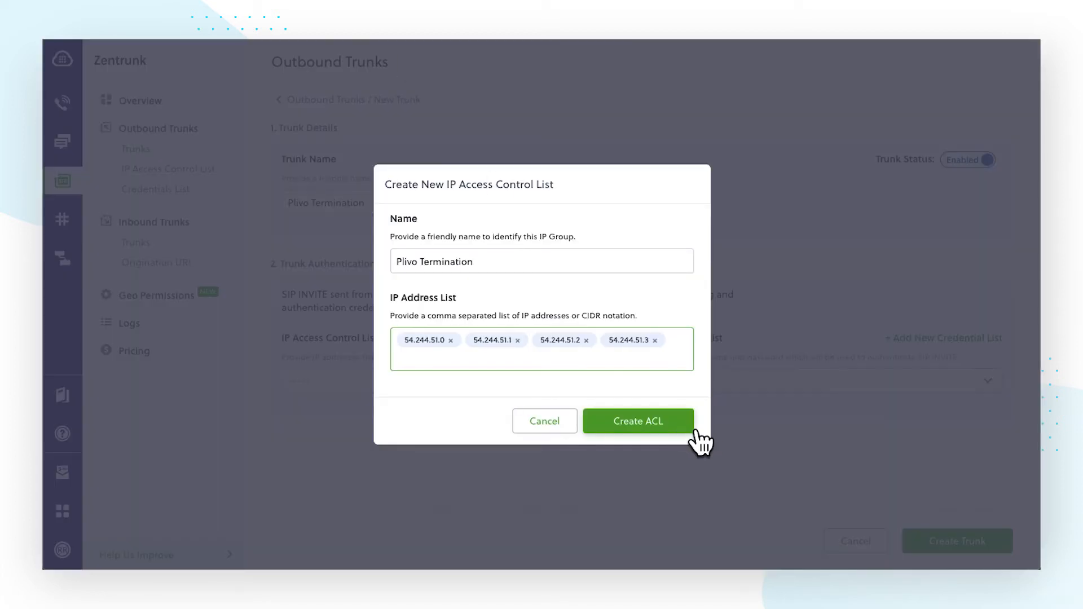
Step: Create the ACL, attach it to the trunk, and create the Plivo Termination outbound trunk
{"action": "left_click", "coordinate": [637, 421]}
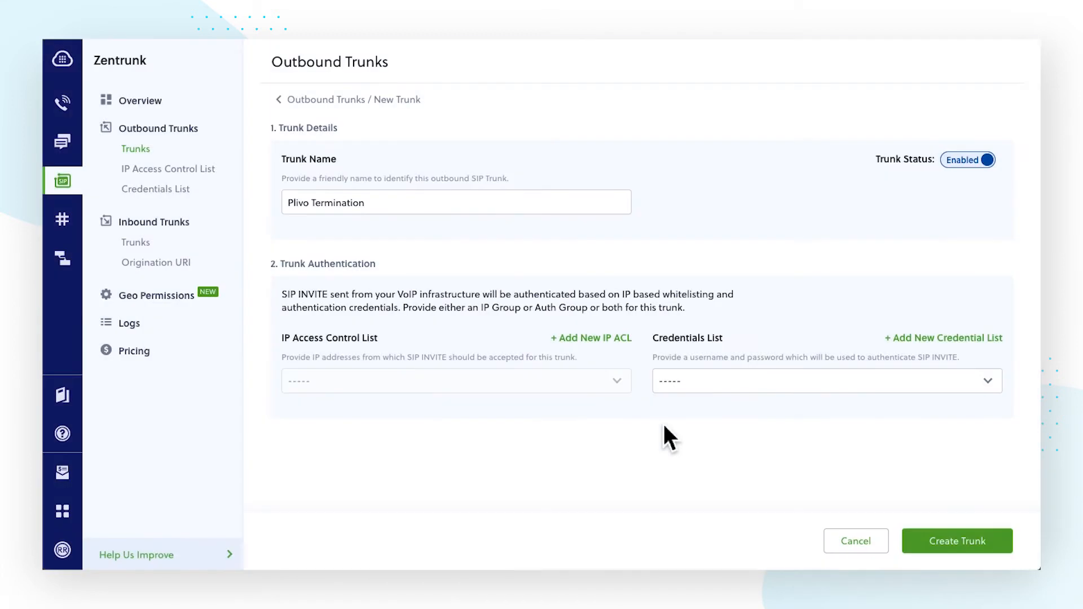
{"action": "left_click", "coordinate": [455, 380]}
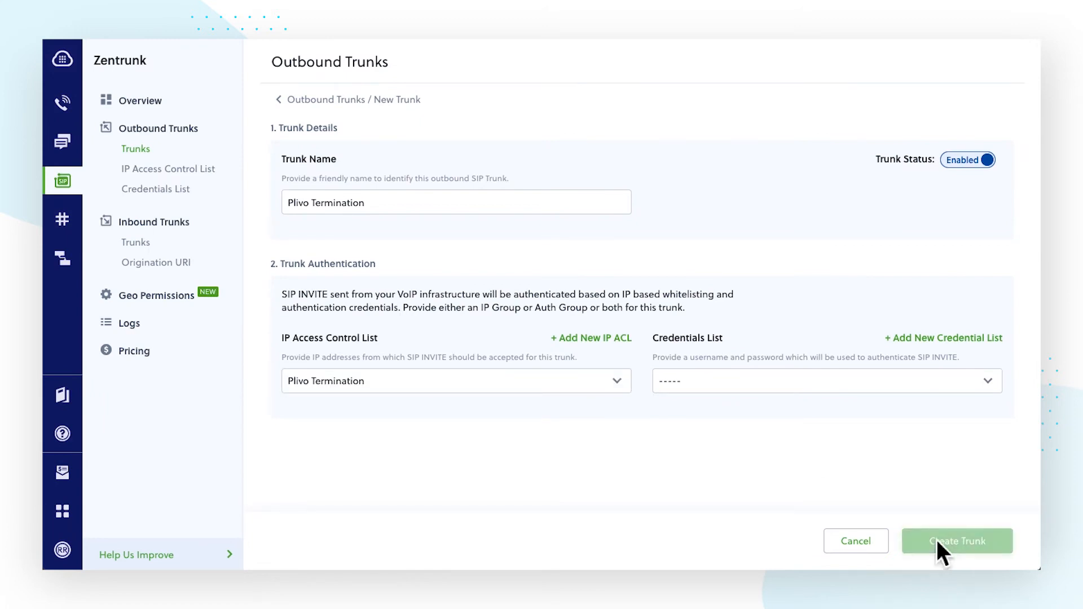
{"action": "left_click", "coordinate": [957, 541]}
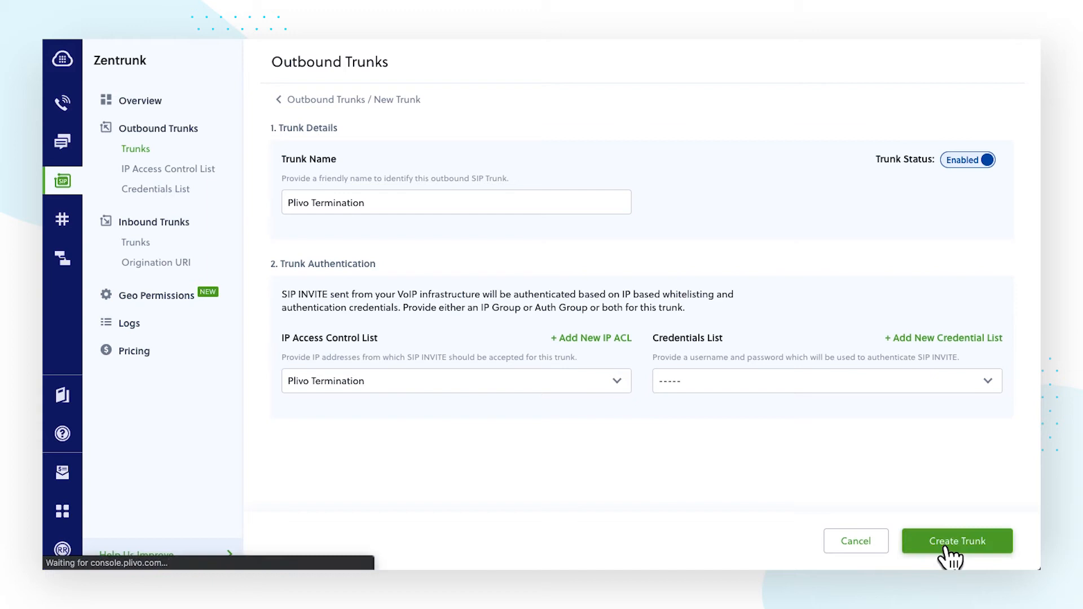
{"action": "left_click", "coordinate": [957, 541]}
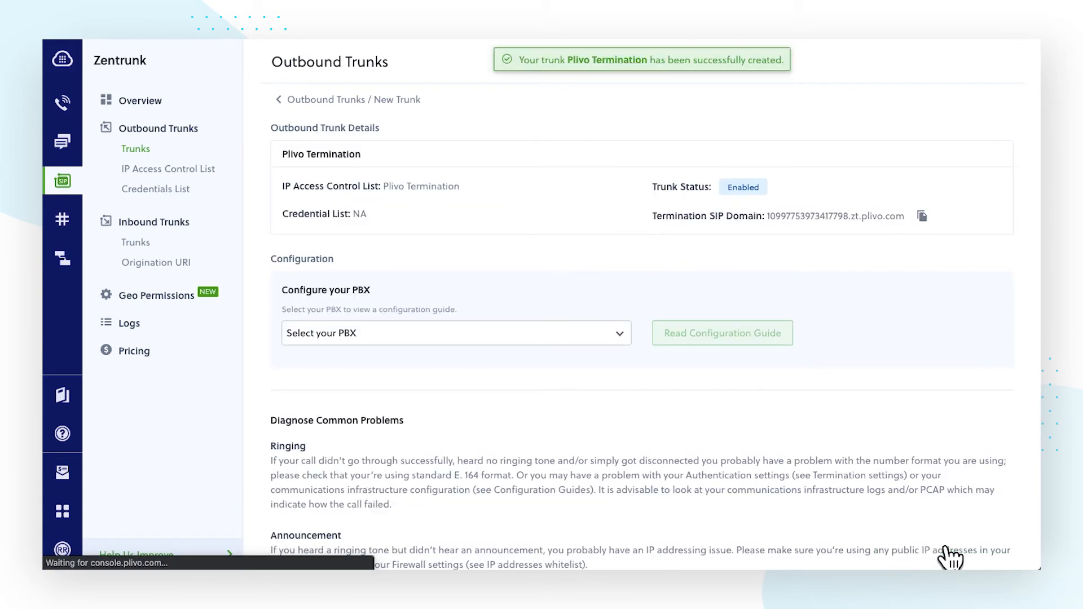
Step: Copy the trunk's Termination SIP Domain ending in zt.plivo.com
{"action": "left_click", "coordinate": [921, 215]}
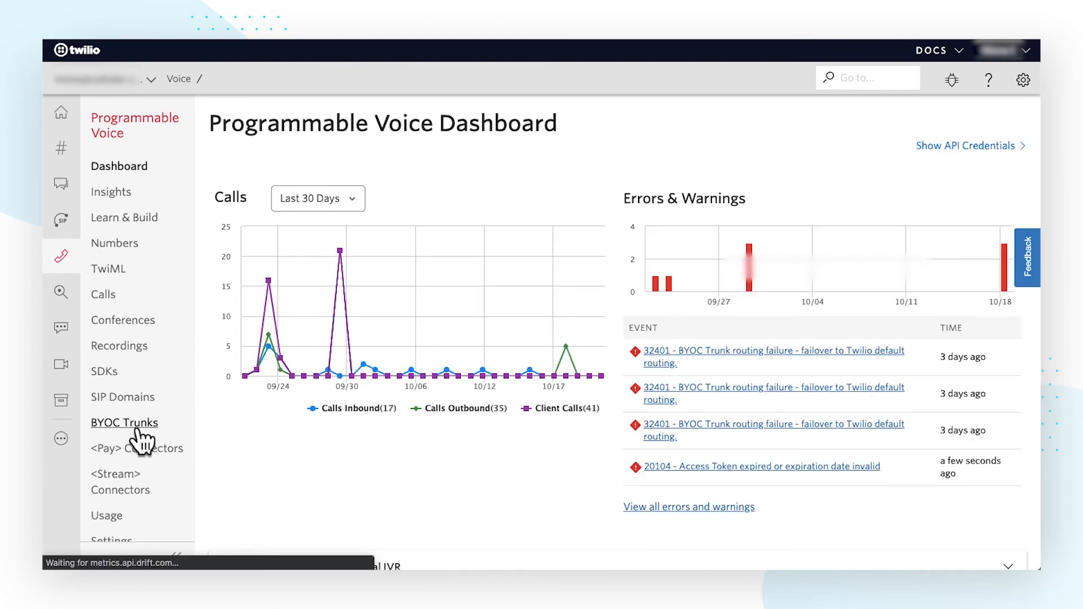
Step: Create a BYOC trunk named 'Plivo Termination' from the Twilio BYOC Trunks list
{"action": "left_click", "coordinate": [125, 422]}
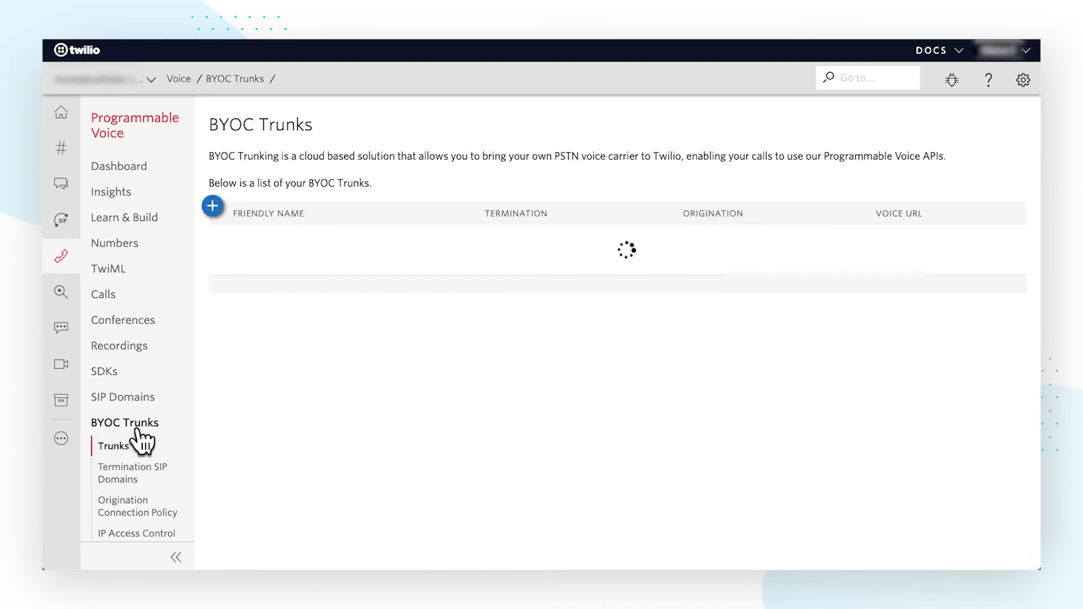
{"action": "mouse_move", "coordinate": [213, 205]}
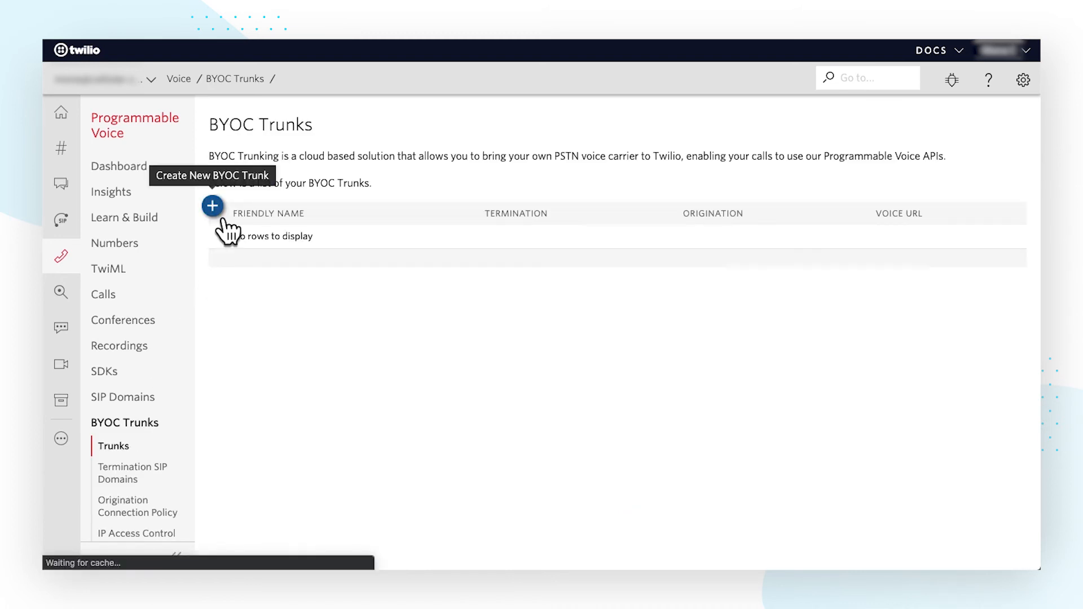
{"action": "left_click", "coordinate": [213, 206]}
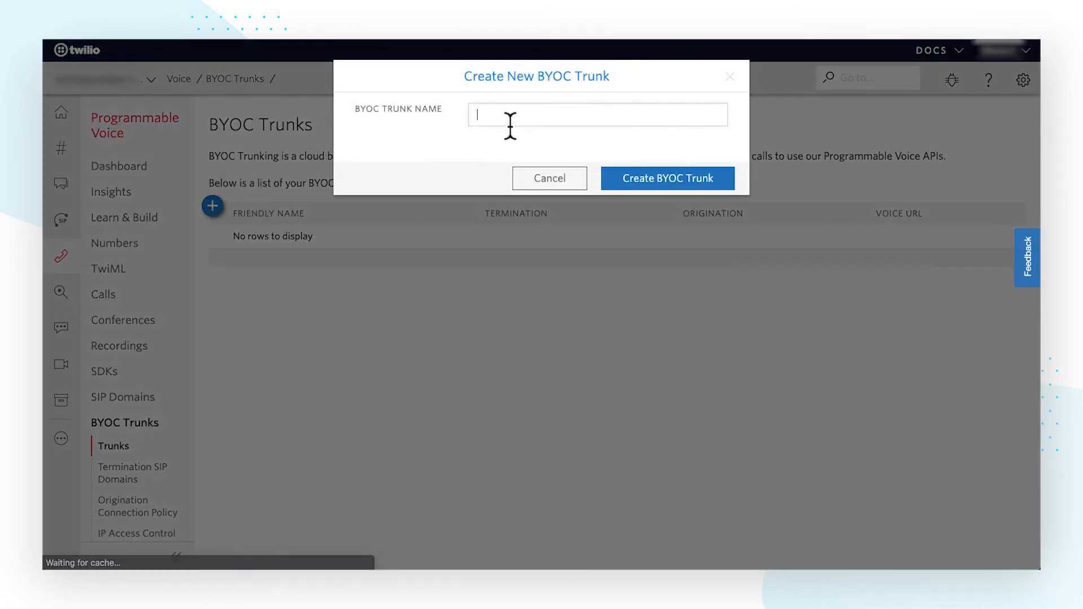
{"action": "type", "text": "Plivo"}
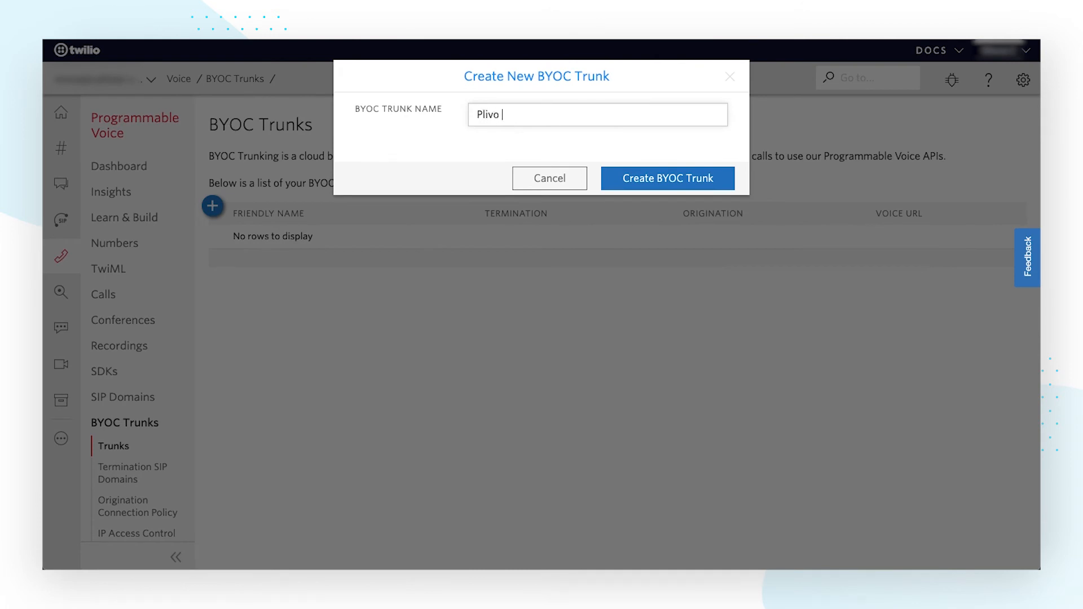
{"action": "type", "text": "Terminat"}
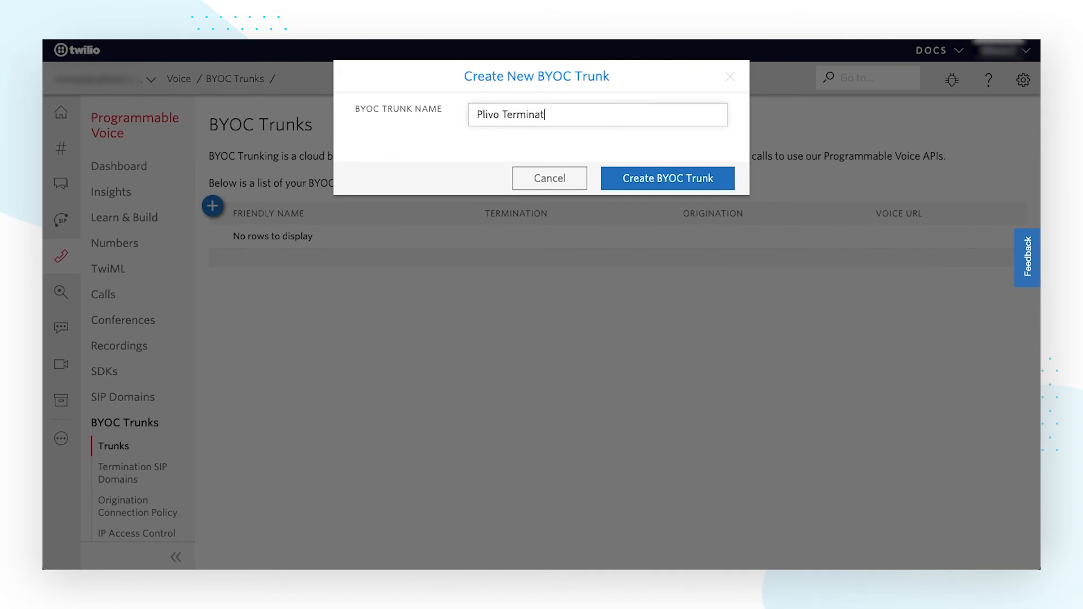
{"action": "type", "text": "ion"}
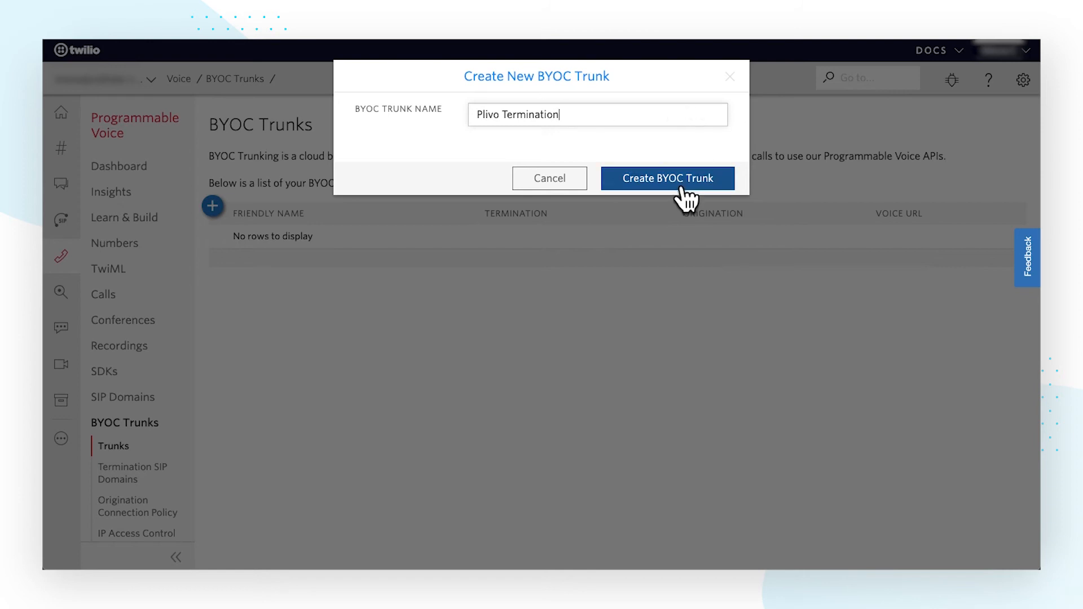
{"action": "left_click", "coordinate": [667, 178]}
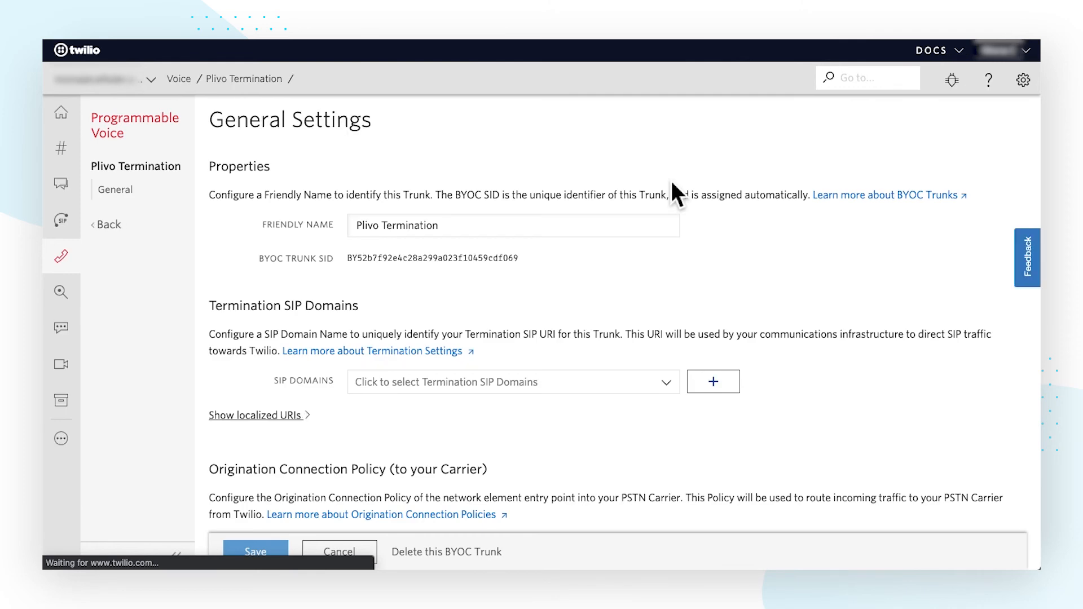
Step: Create an origination connection policy with friendly name 'Plivo Termination' as the trunk's destination
{"action": "scroll", "scroll_direction": "down", "scroll_amount": 3}
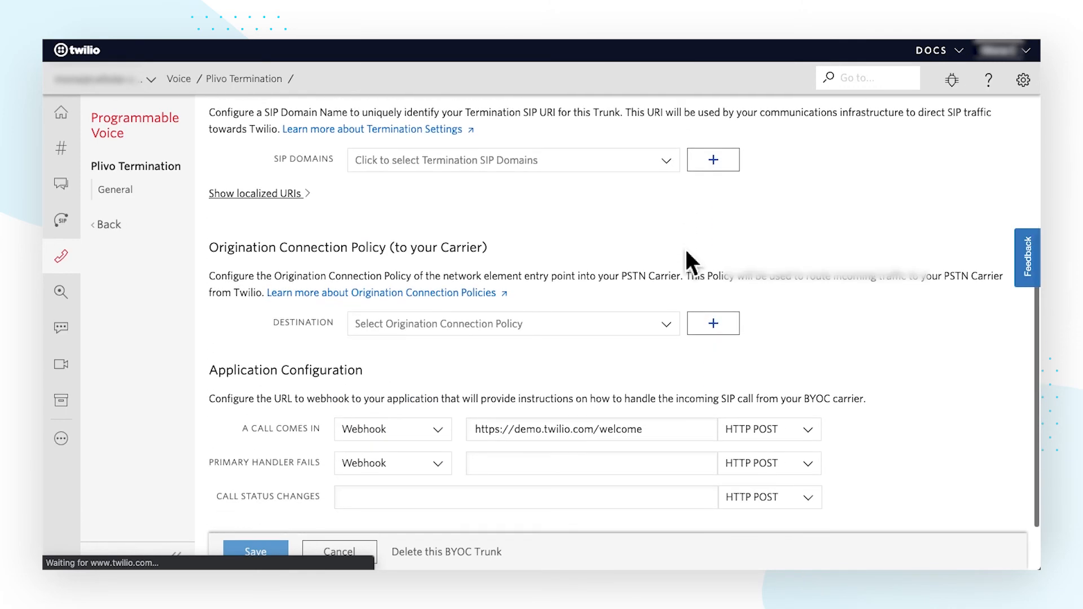
{"action": "left_click", "coordinate": [712, 324]}
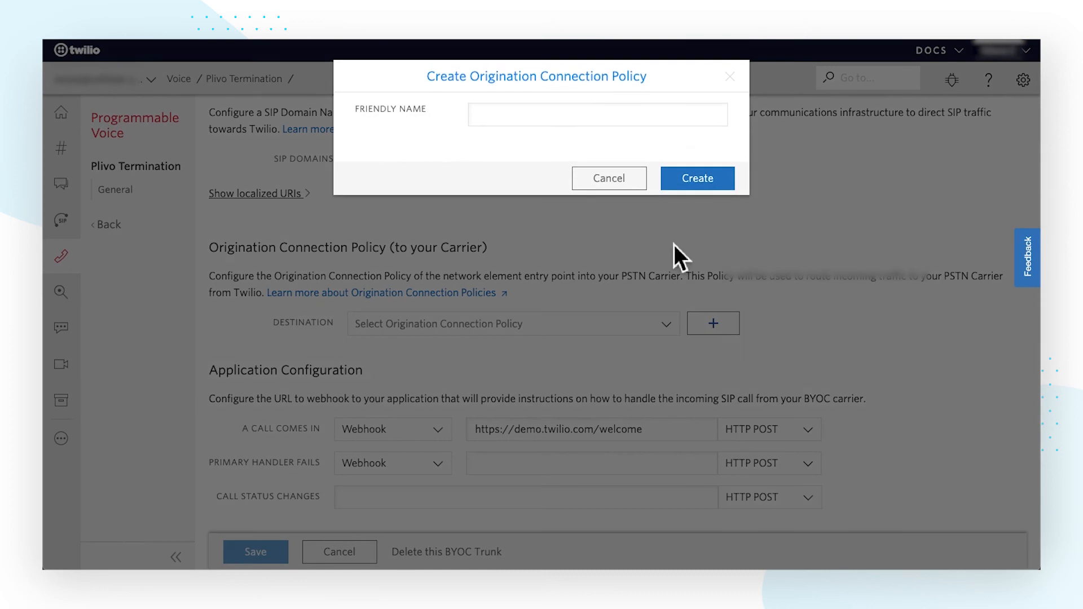
{"action": "type", "text": "Plivo Termination"}
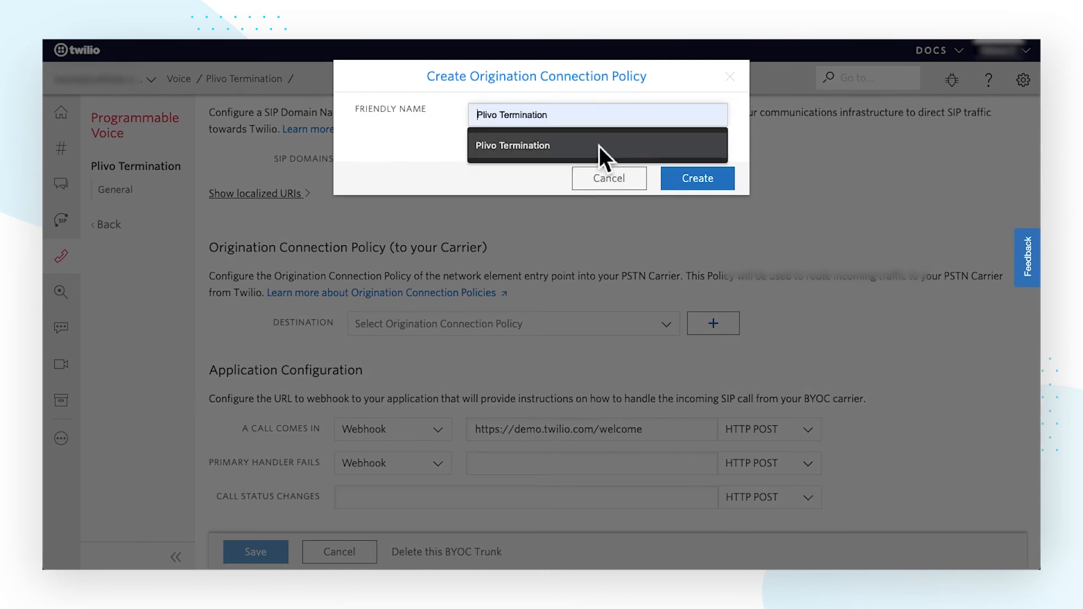
{"action": "left_click", "coordinate": [698, 179]}
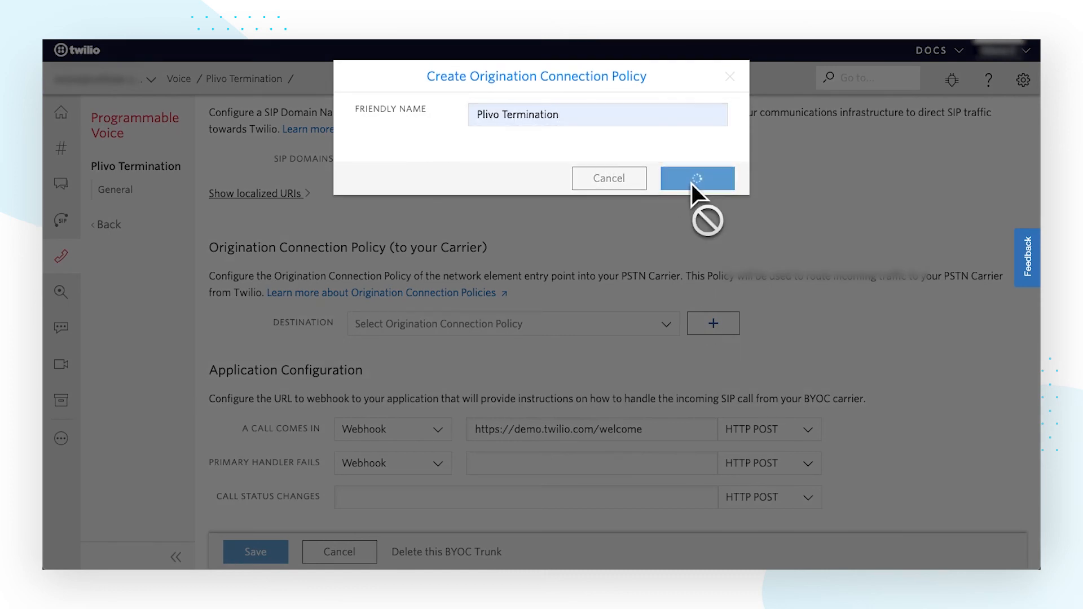
{"action": "left_click", "coordinate": [697, 177]}
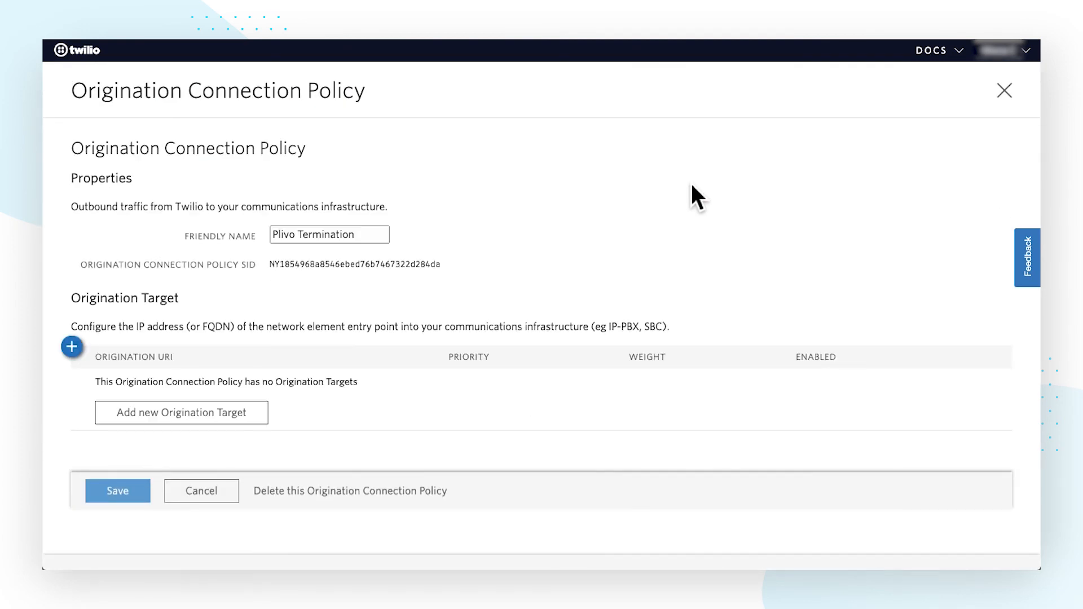
{"action": "mouse_move", "coordinate": [90, 370]}
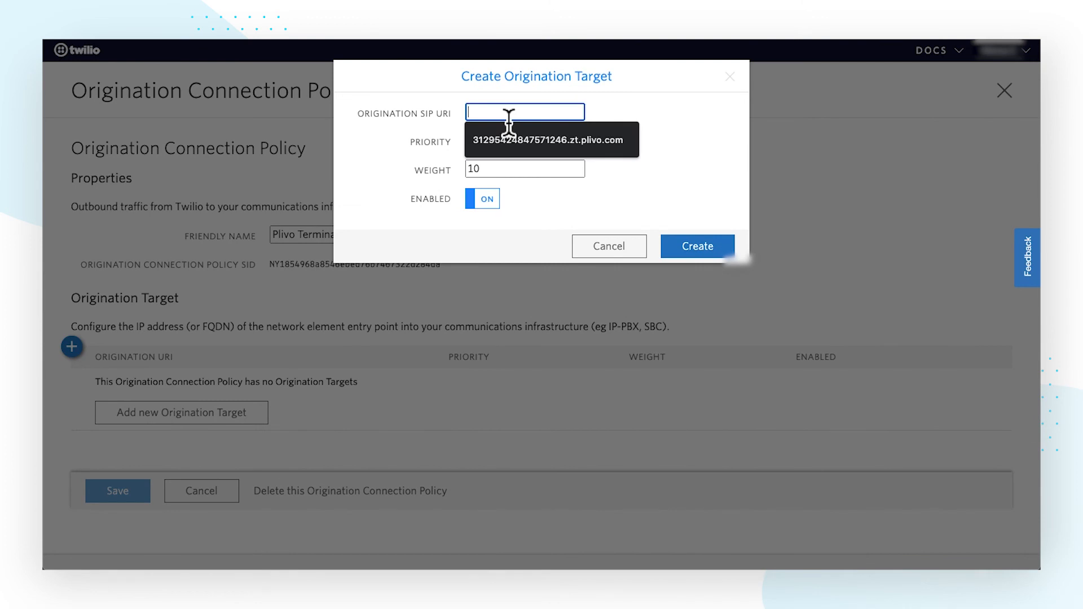
Step: Add origination target sip:…973417798.zt.plivo.com with priority and weight 10, then return to the trunk
{"action": "type", "text": "sip"}
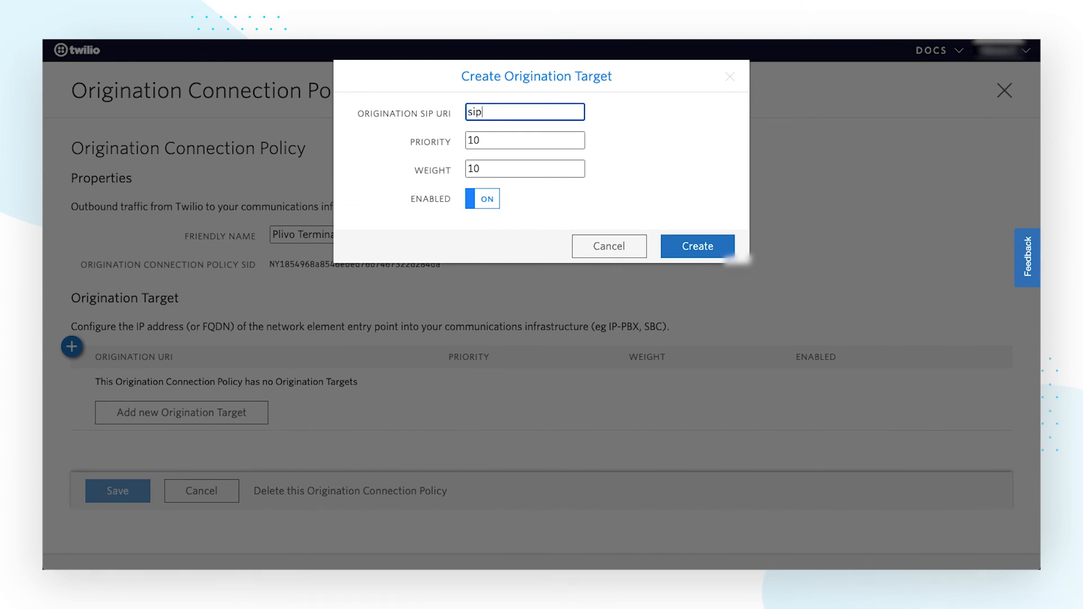
{"action": "type", "text": "973417798.zt.plivo.com"}
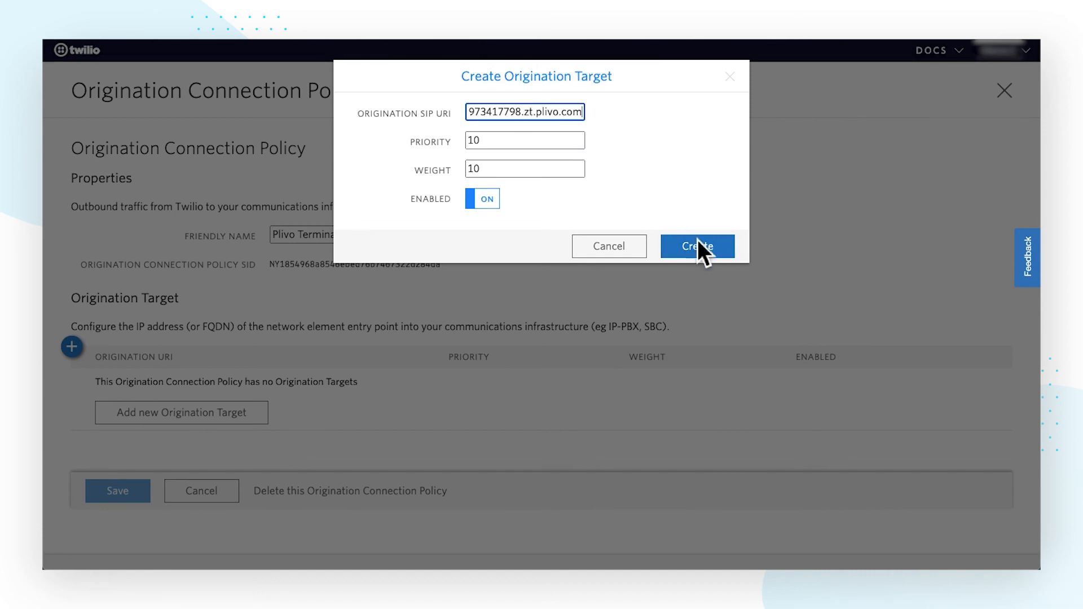
{"action": "left_click", "coordinate": [697, 246]}
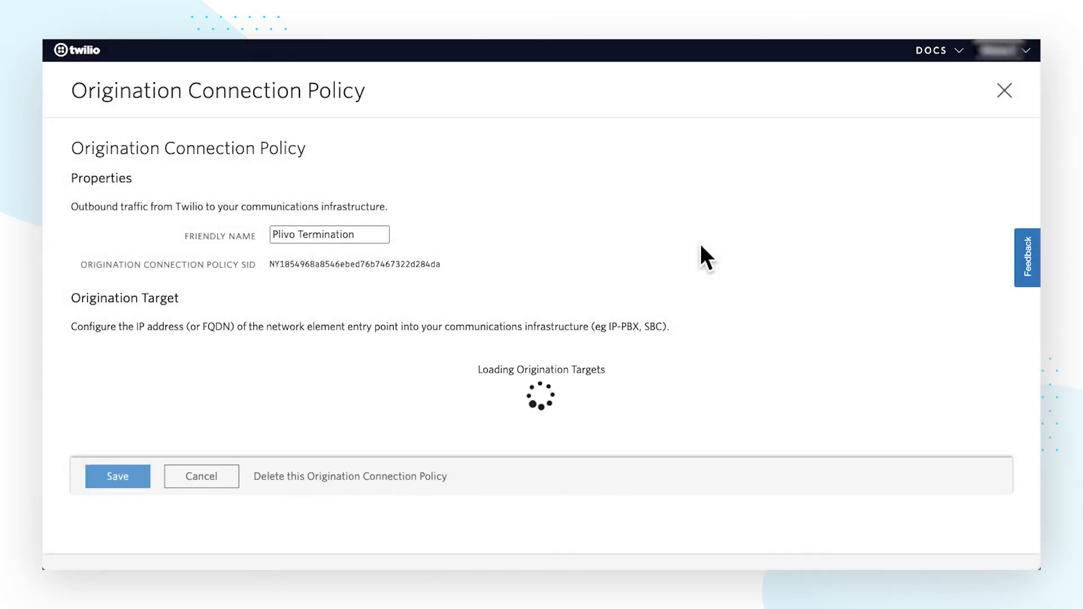
{"action": "left_click", "coordinate": [1004, 90]}
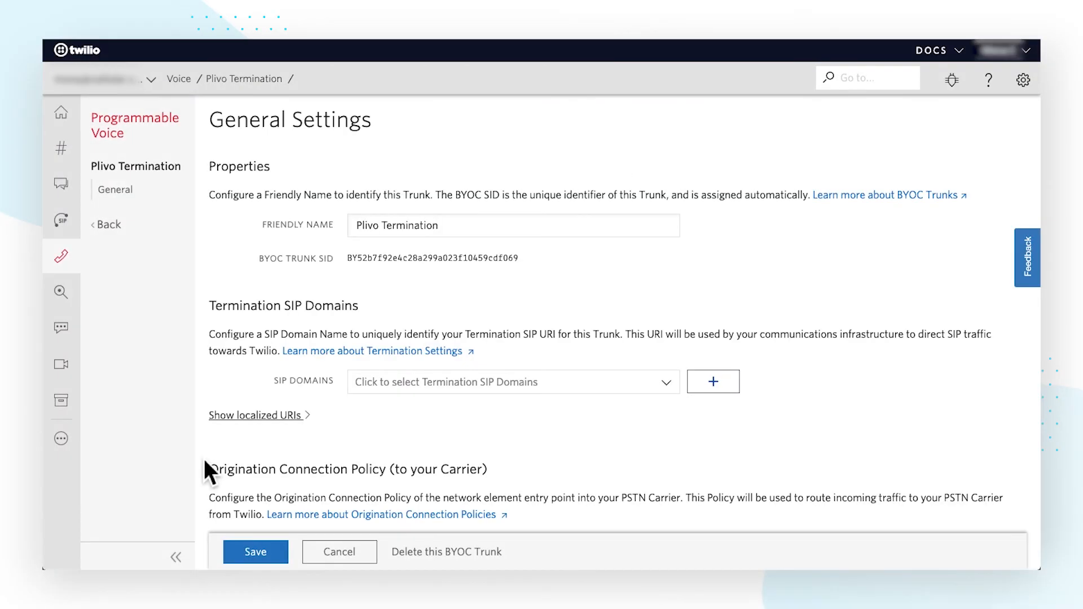
Step: Save the trunk with Plivo Termination as its origination connection policy destination
{"action": "scroll", "scroll_direction": "down", "scroll_amount": 3}
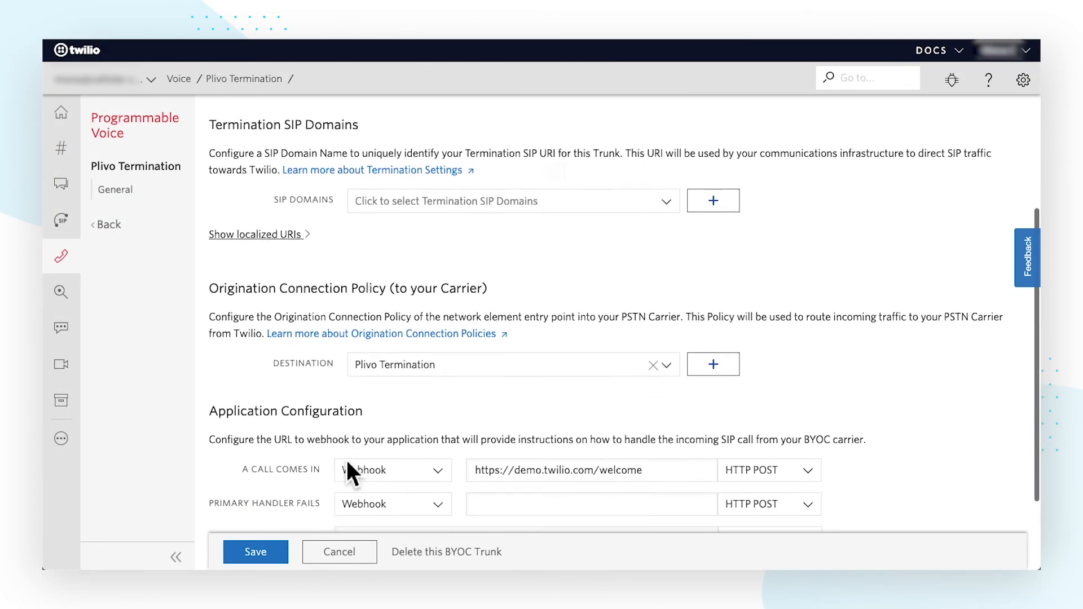
{"action": "left_click", "coordinate": [255, 552]}
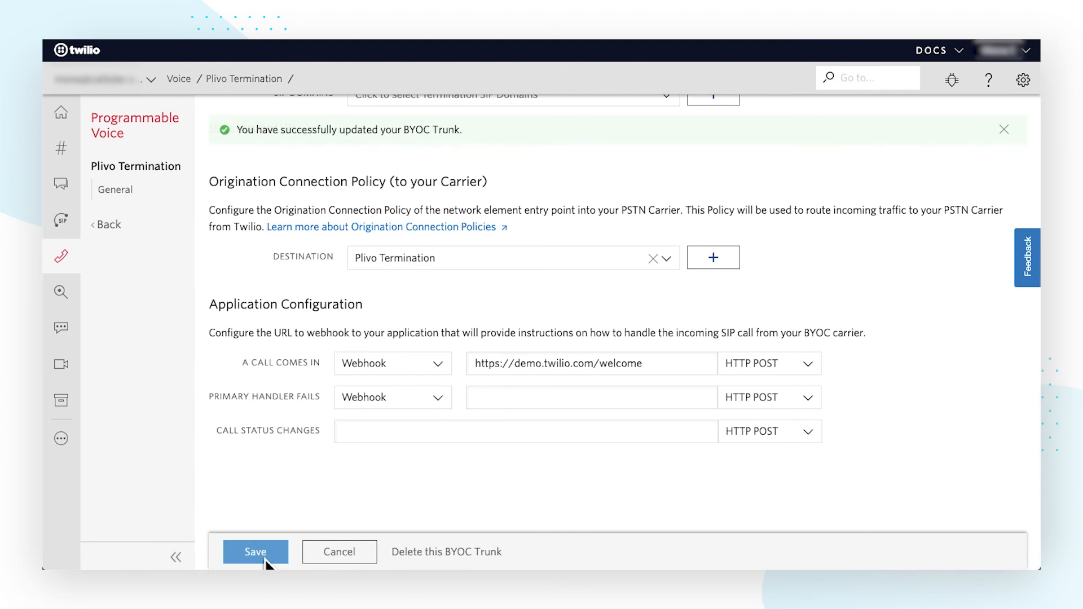
{"action": "scroll", "scroll_direction": "up", "scroll_amount": 3}
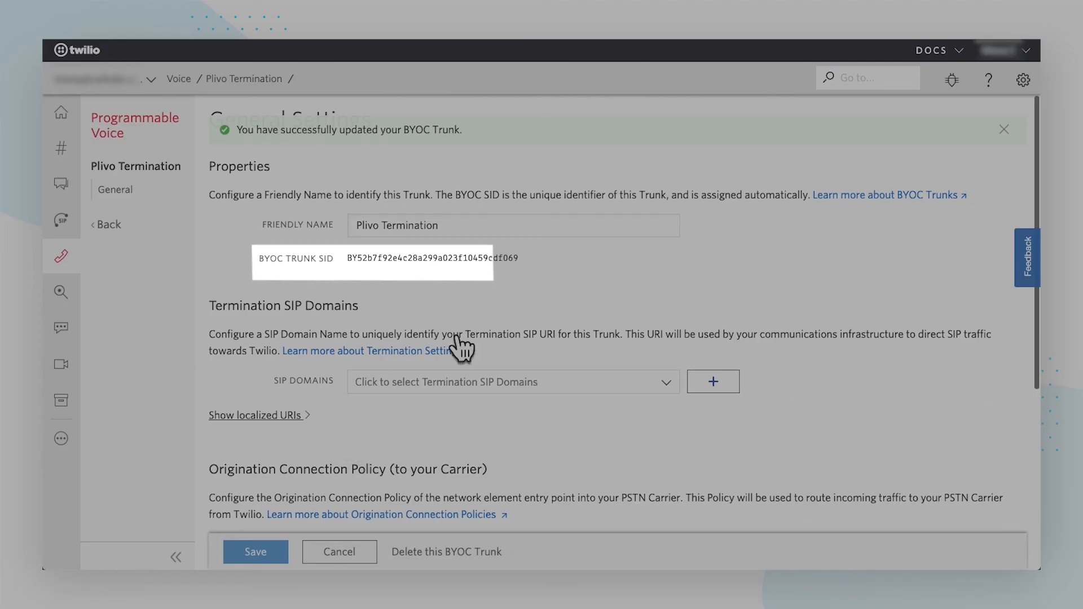